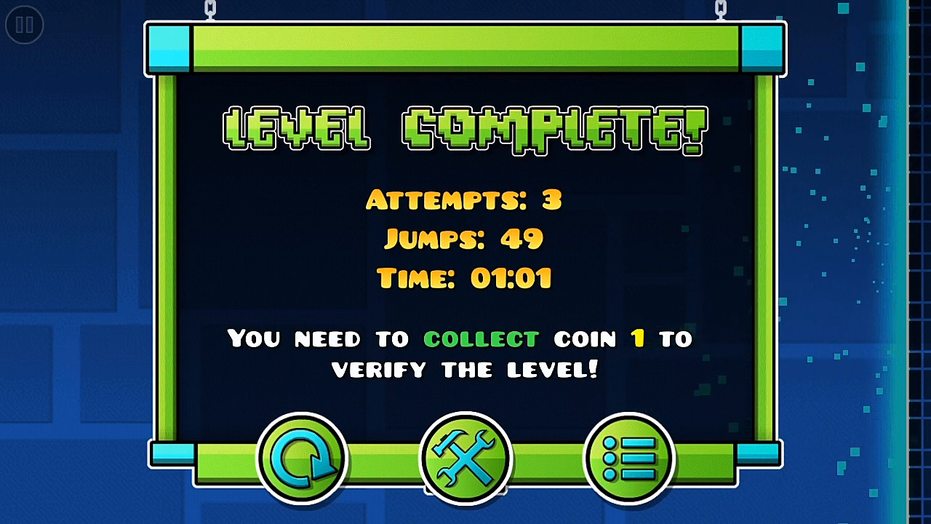
Exit the Unimady Level Complete screen back to its level page
left_click(629, 458)
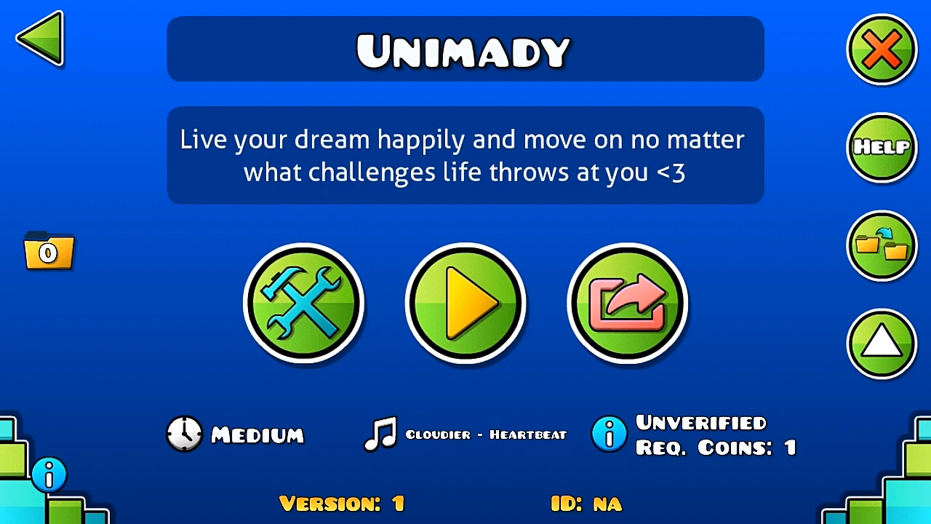
left_click(40, 45)
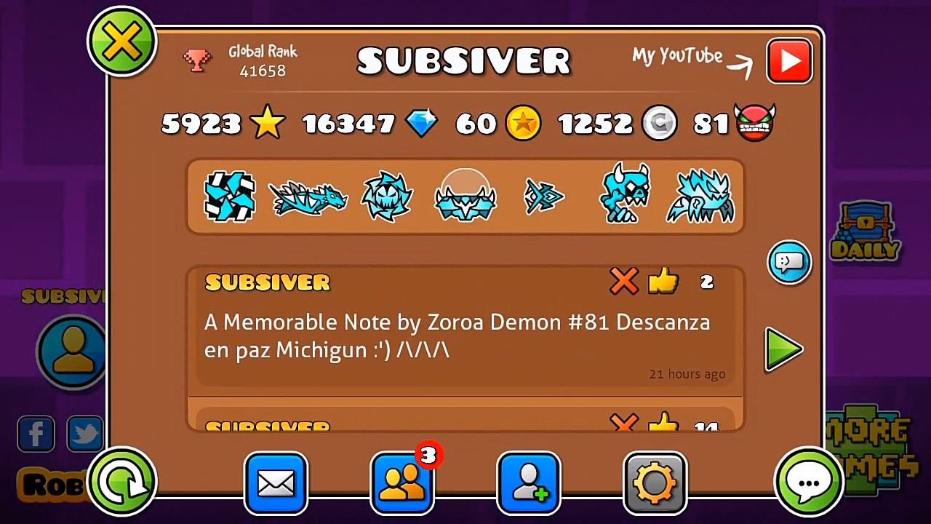
left_click(121, 40)
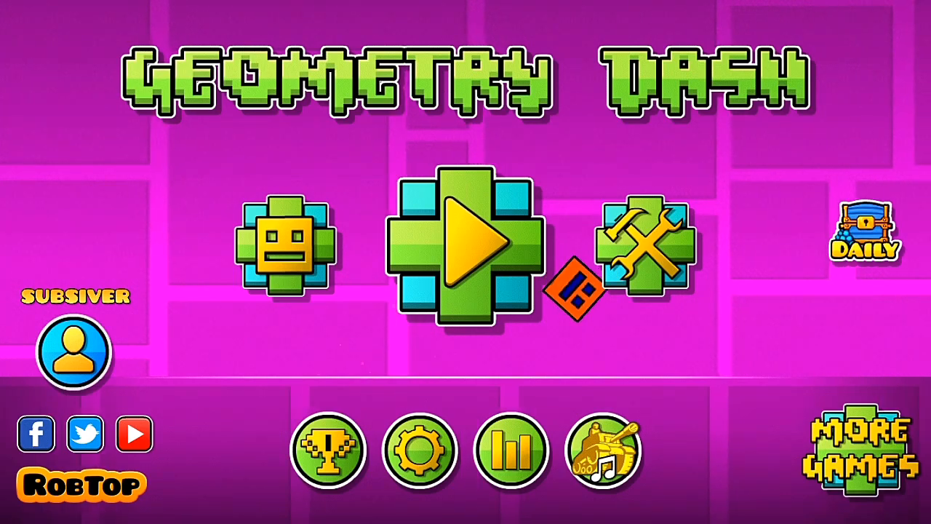
left_click(635, 248)
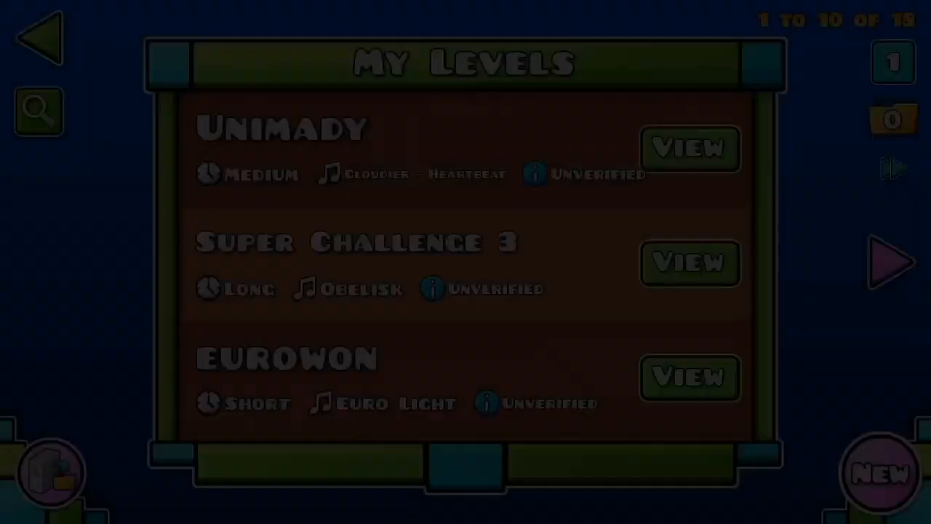
left_click(688, 148)
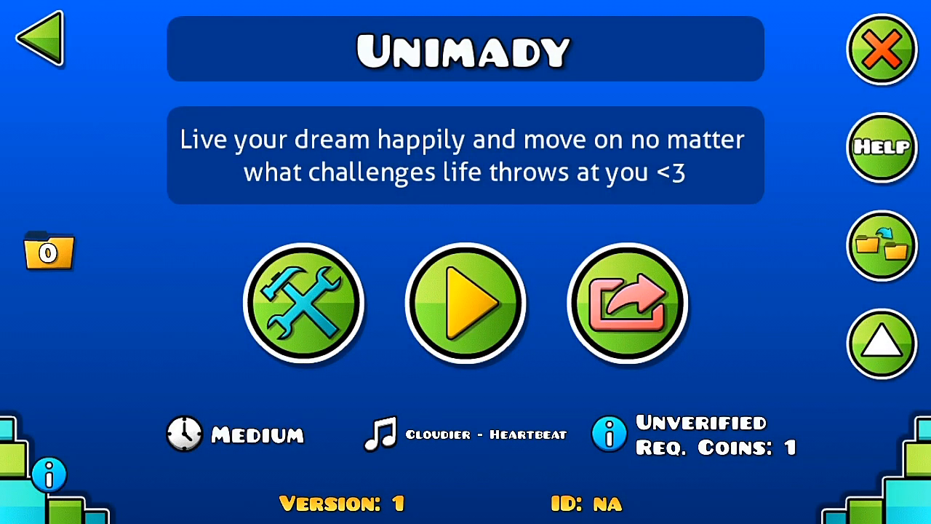